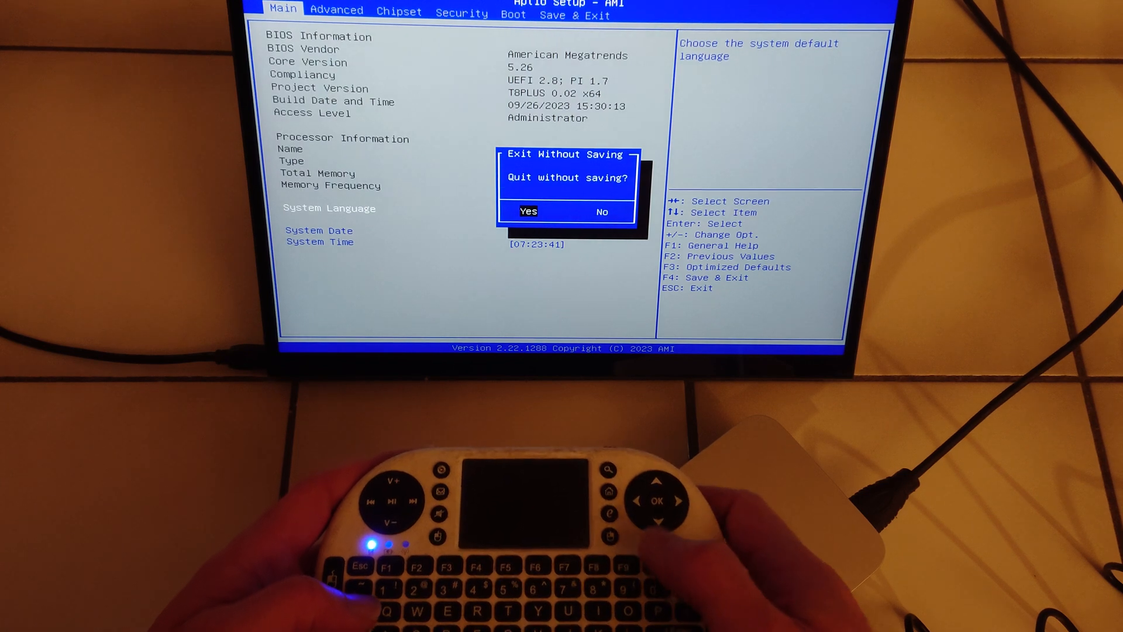
# - Dismiss the Exit Without Saving prompt and move from Security to the Boot tab
pyautogui.press('Right')
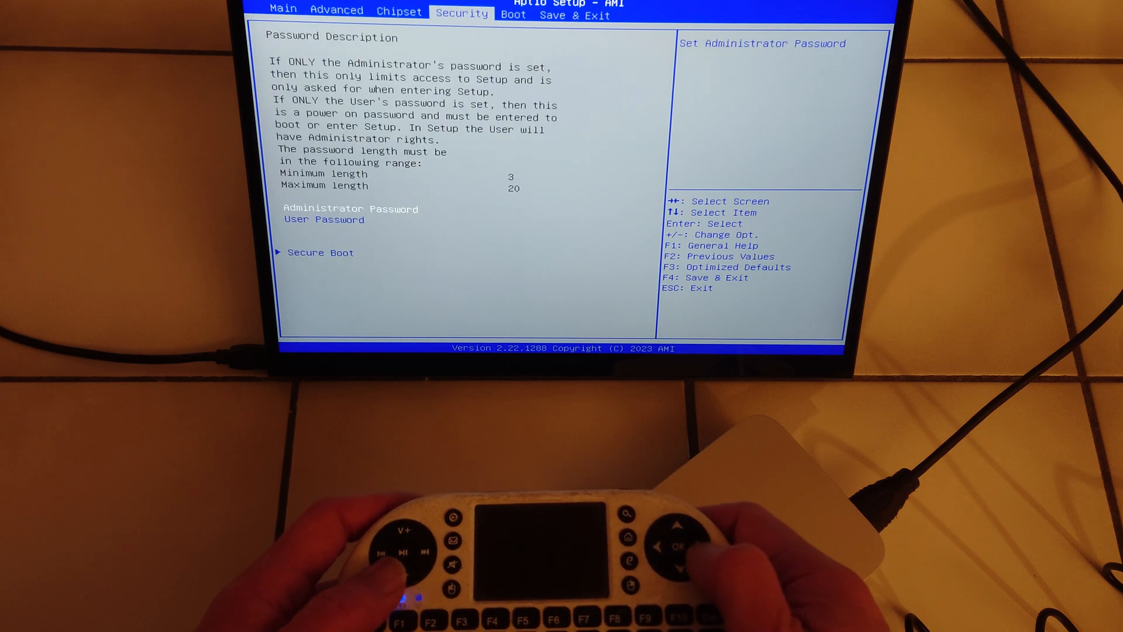
pyautogui.press('right')
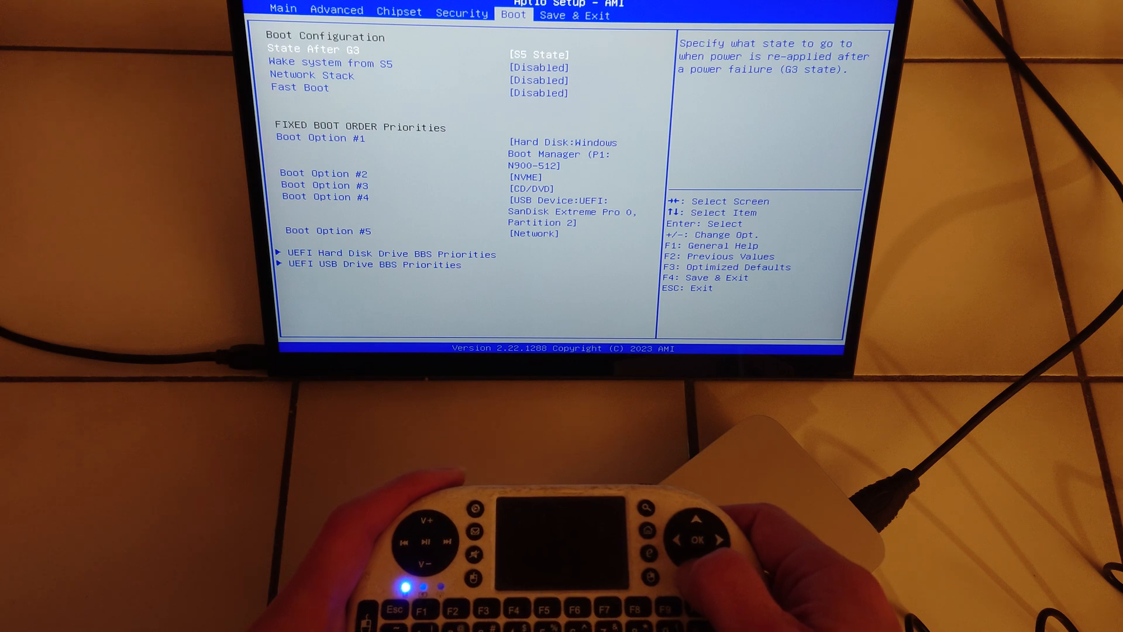
# - Make USB Device:UEFI SanDisk Extreme Pro Boot Option #1, then save and restart
pyautogui.press('Down')
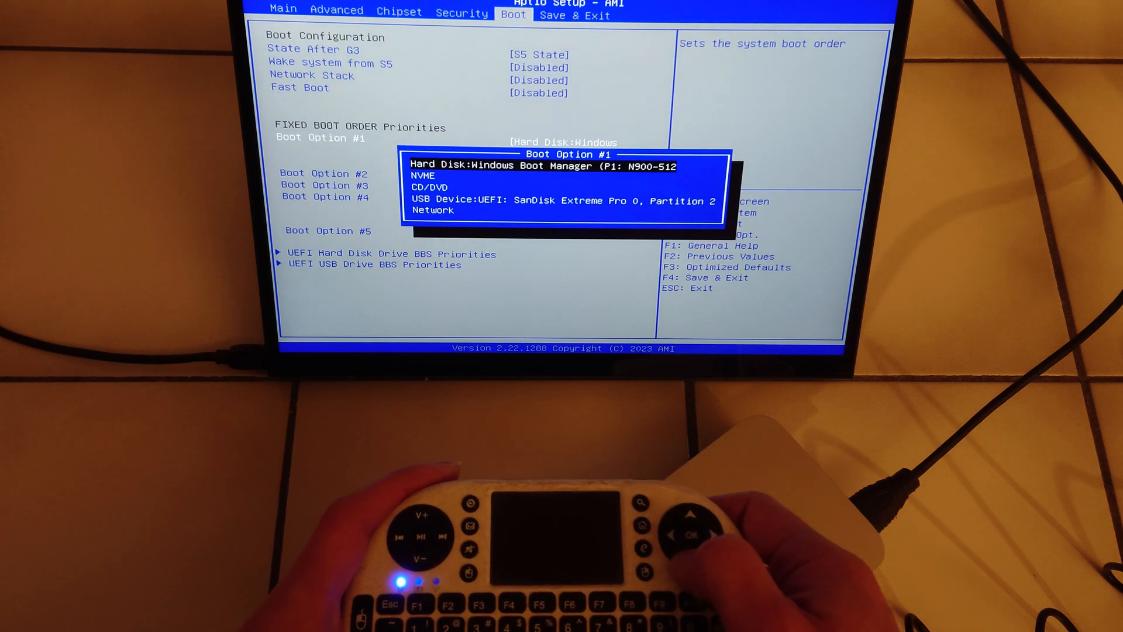
pyautogui.press('down')
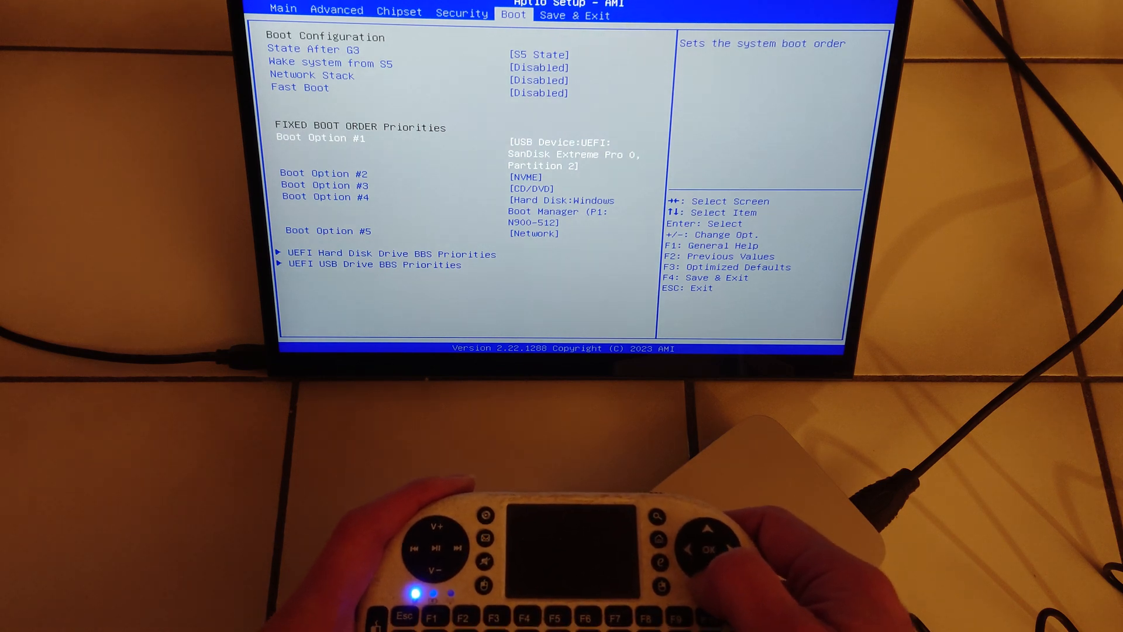
pyautogui.press('right')
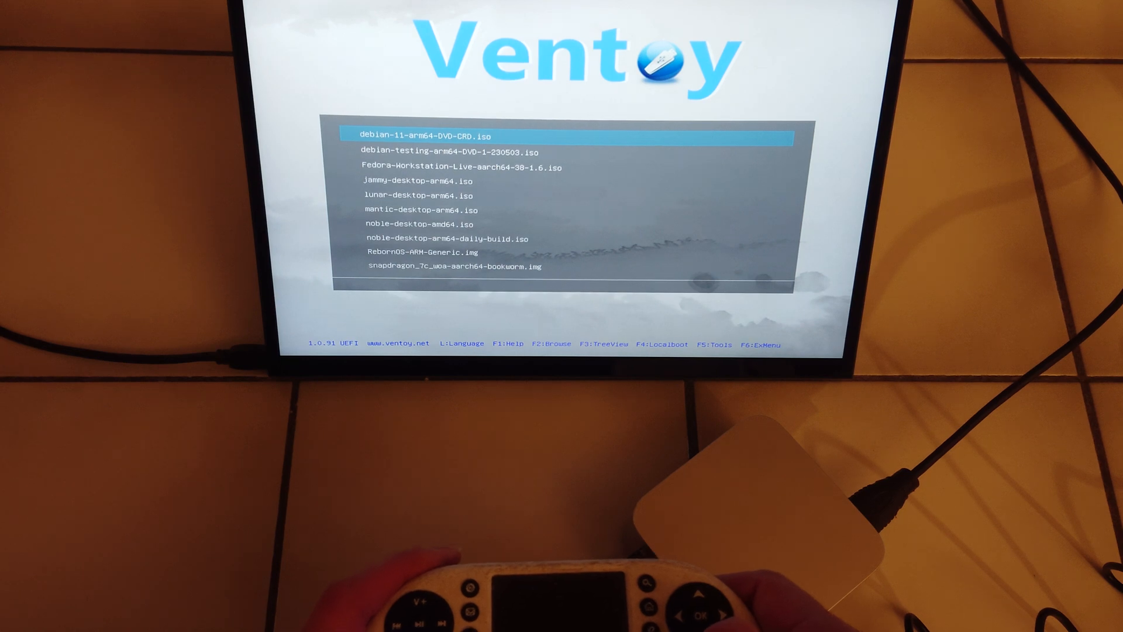
# - Move down the Ventoy ISO list to select noble-desktop-amd64.iso
pyautogui.press('Down')
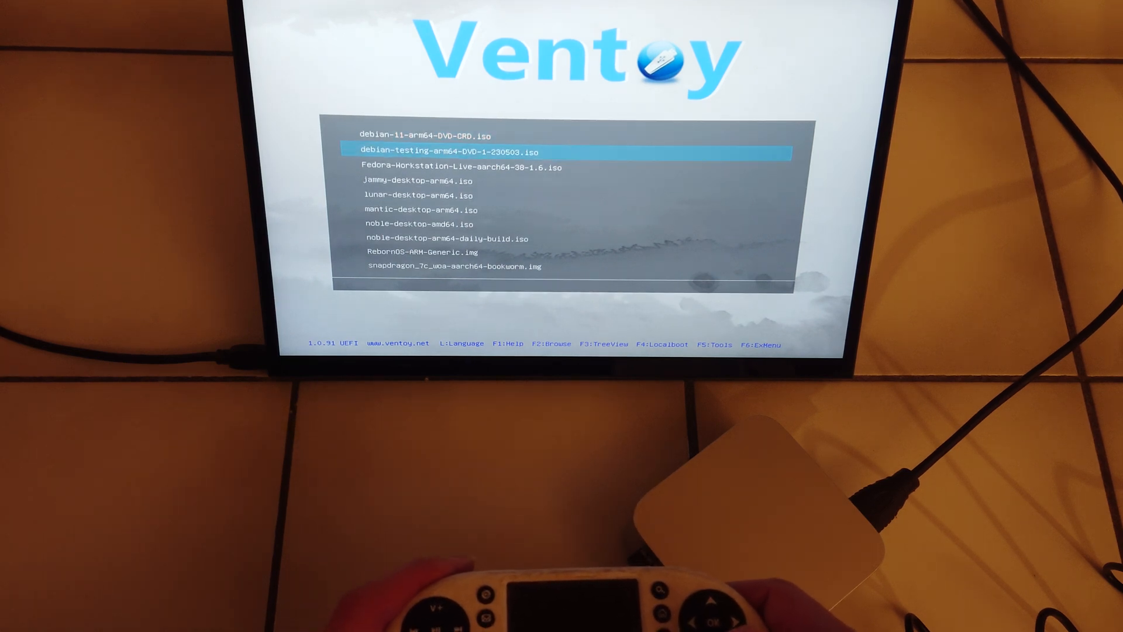
pyautogui.press('Down')
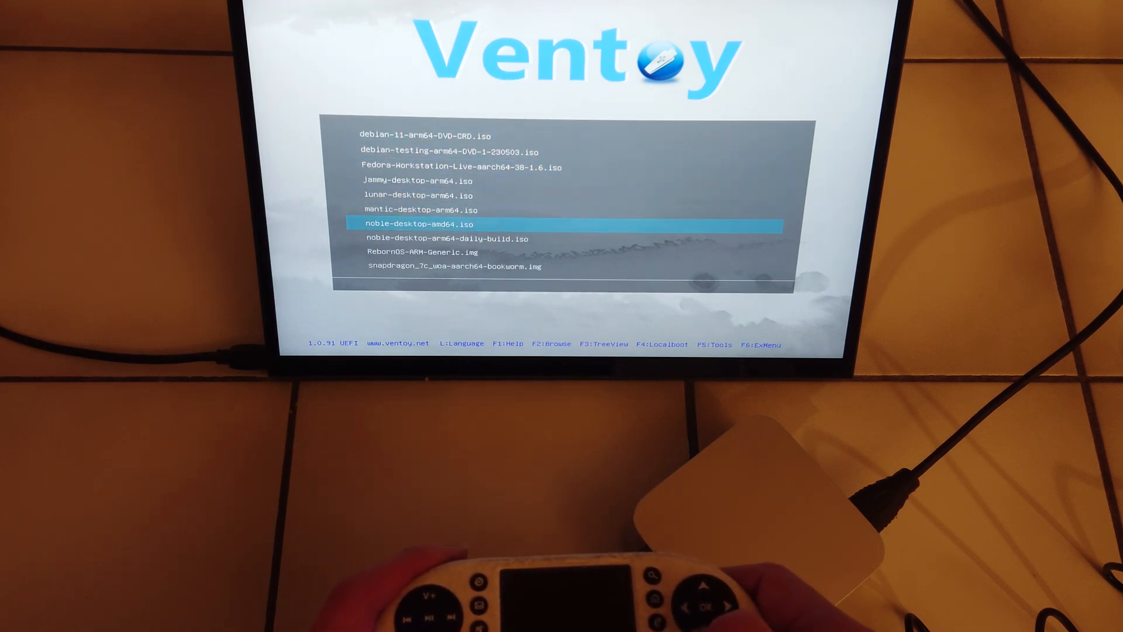